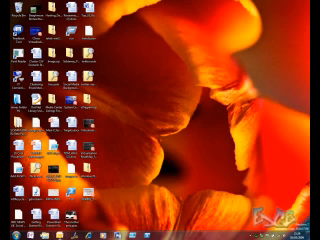
# Step: Start Windows XP Mode so its setup asks for the virtual machine's password
pyautogui.click(8, 231)
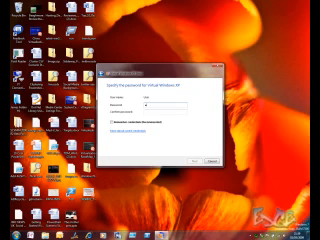
# Step: Enter the login password for the virtual XP machine and let setup finish
pyautogui.write('password')
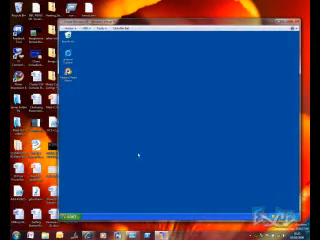
# Step: Show the Digital Camera folder in XP, then bring up the Windows 7 Start menu
pyautogui.click(12, 230)
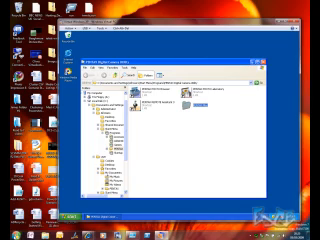
pyautogui.click(12, 230)
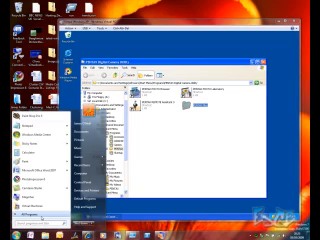